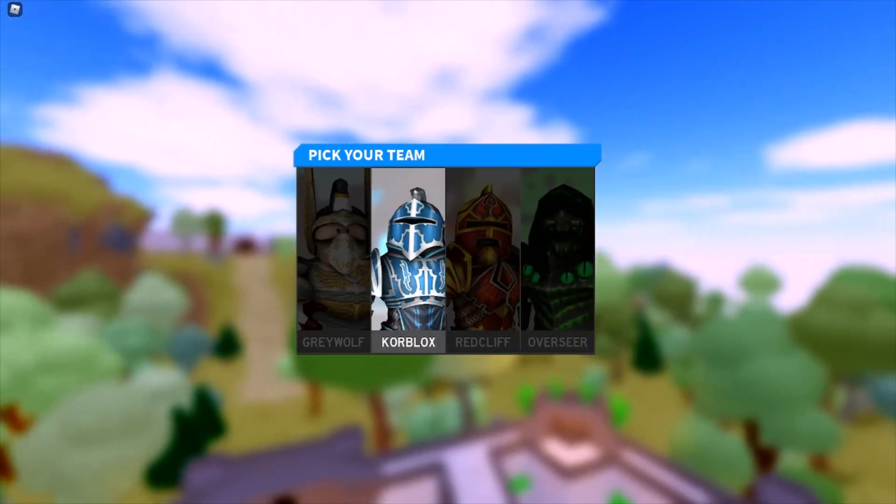
Step: Join the Korblox team from the Pick Your Team screen
left_click(408, 257)
type("prob expl")
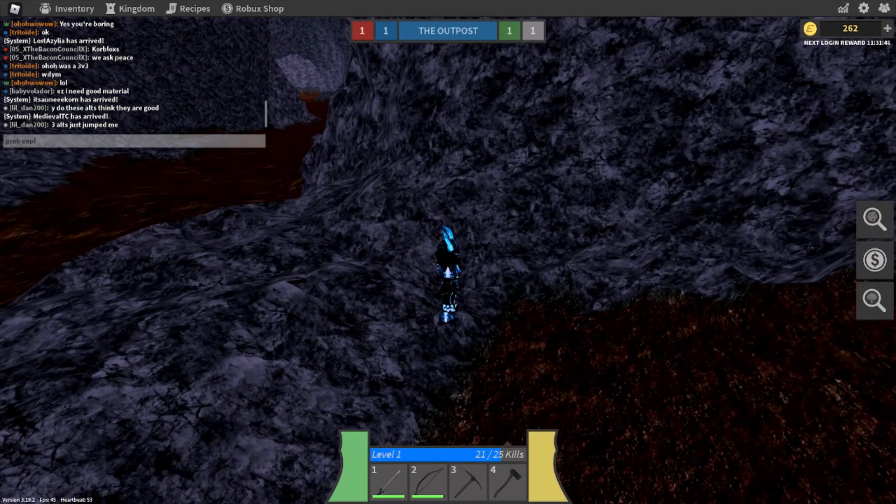
Step: Guide the Korblox knight through the cave passages to the glowing yellow and purple portals
key("Return")
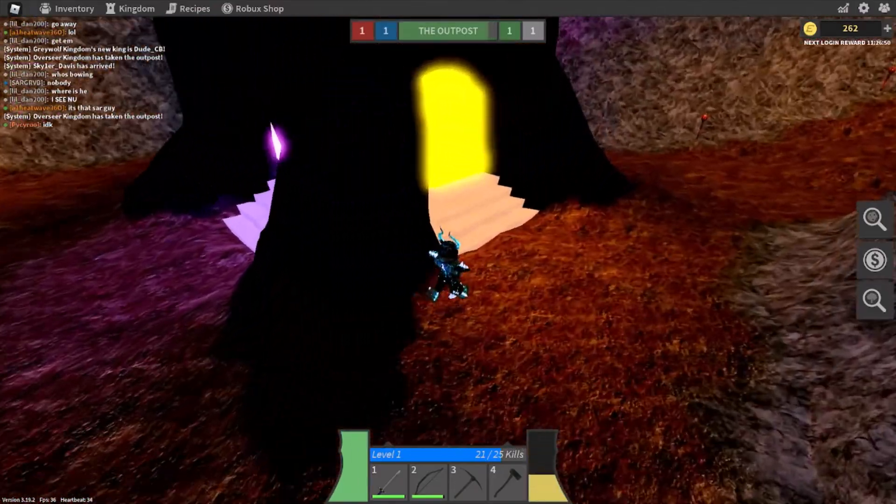
Step: Reply in chat with 'what are you talkin' and 'im not in the mines'
type("what are you talkin")
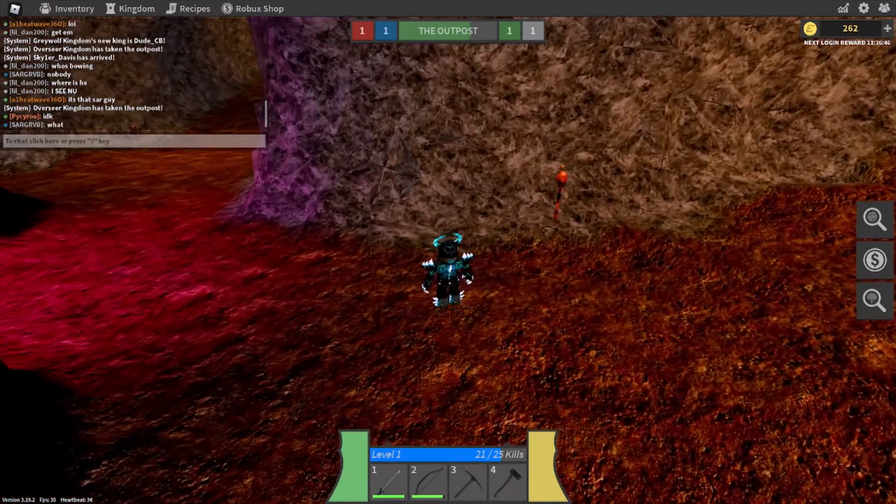
mouse_move(448, 269)
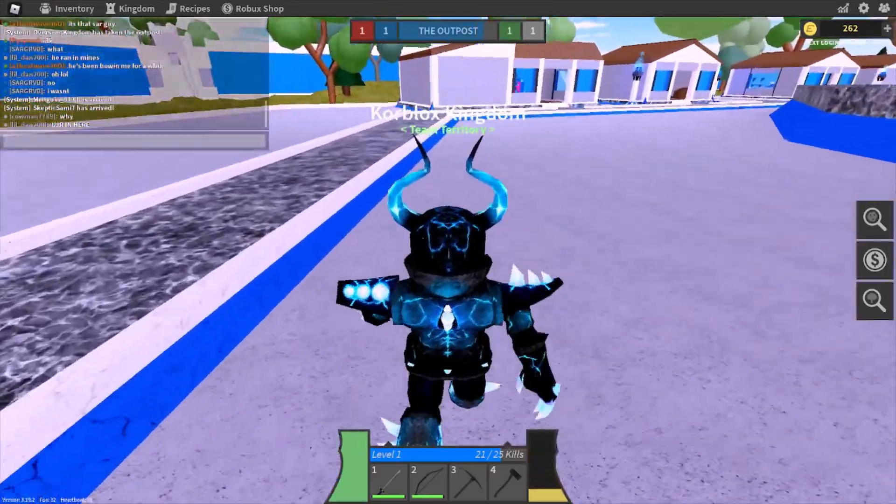
type("im not in the mines")
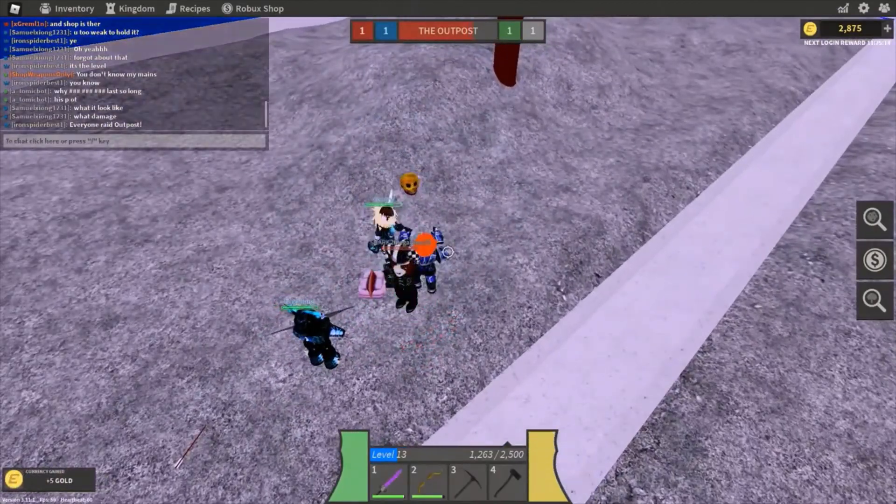
Step: Kill the top enemy player near the Outpost and start typing 'we got the sw' in chat
type("we got the sw")
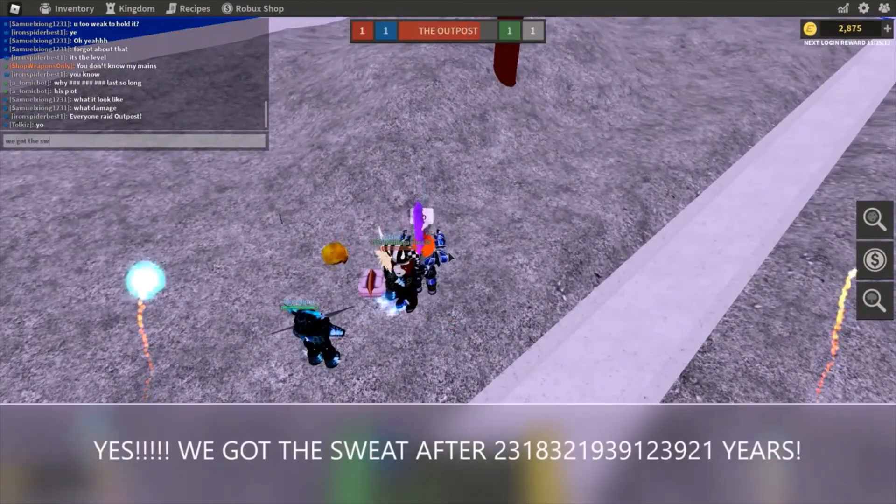